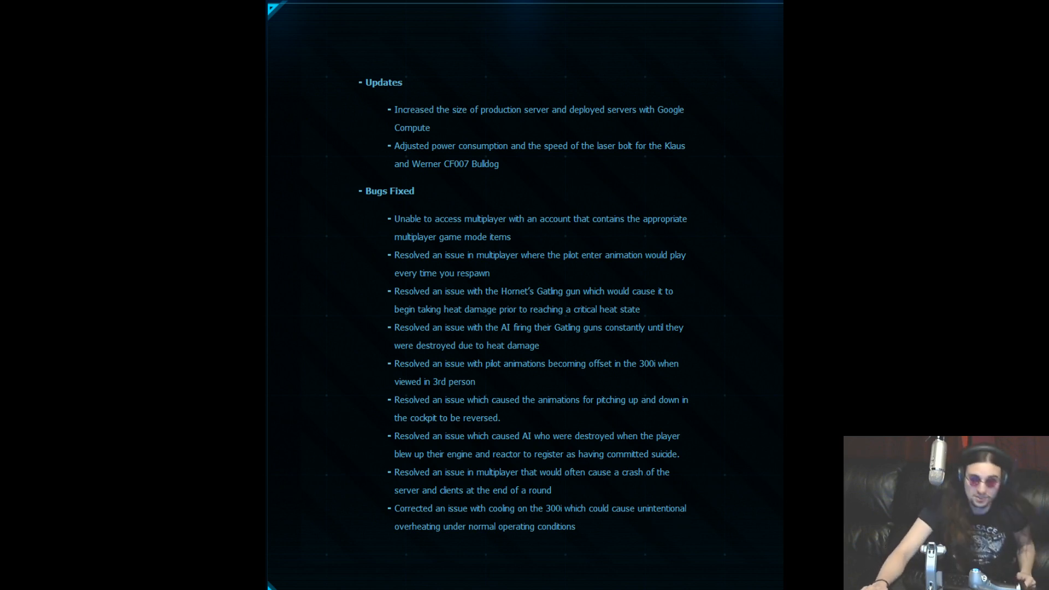
mouse_move(638, 489)
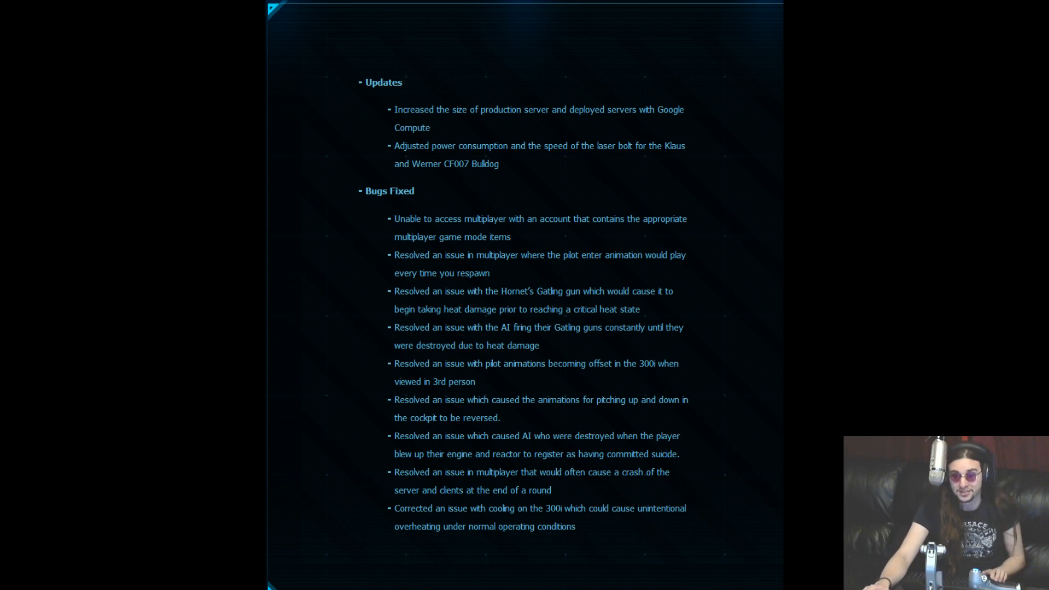
mouse_move(769, 512)
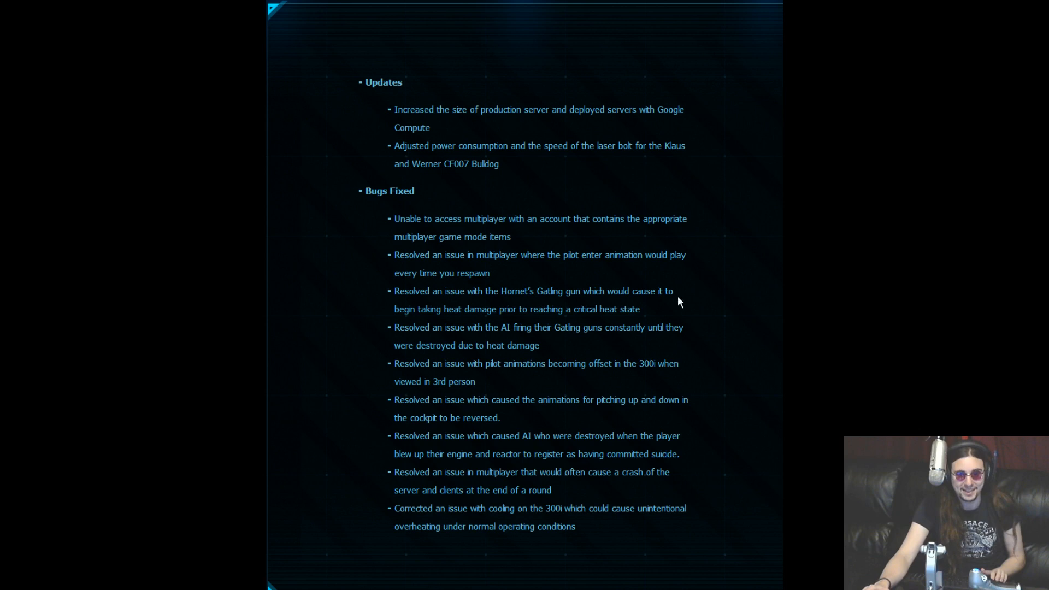
mouse_move(542, 521)
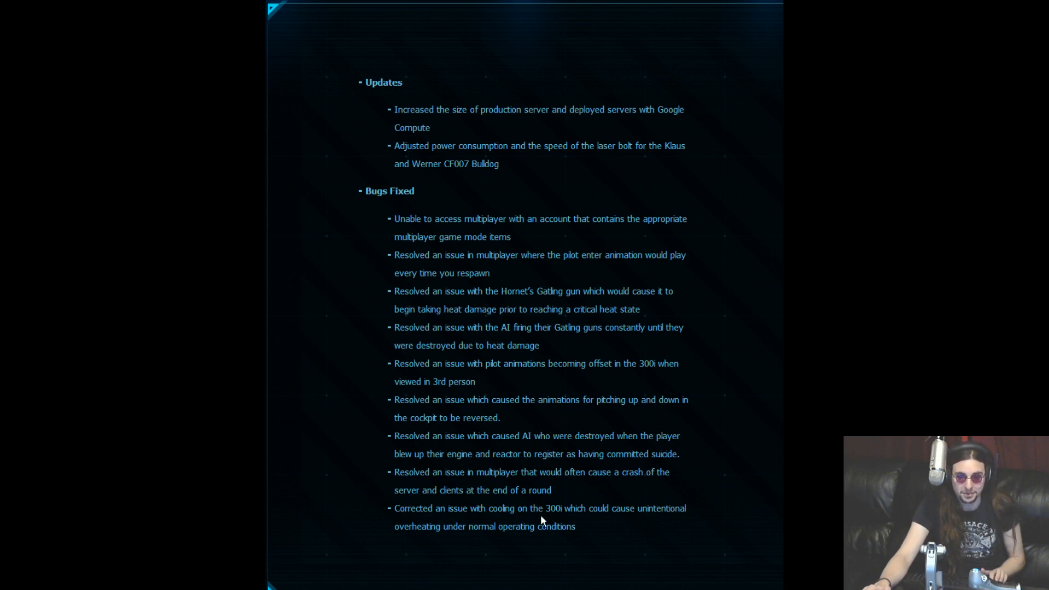